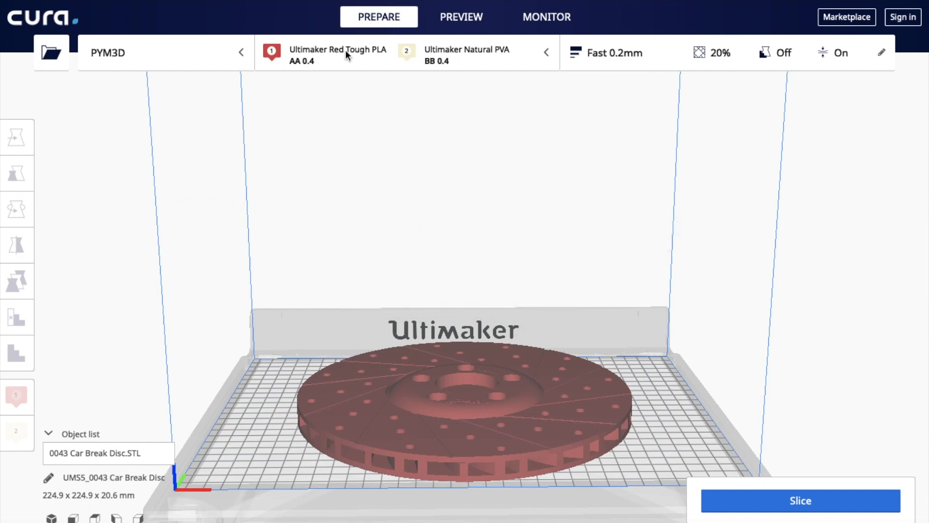
mouse_move(477, 64)
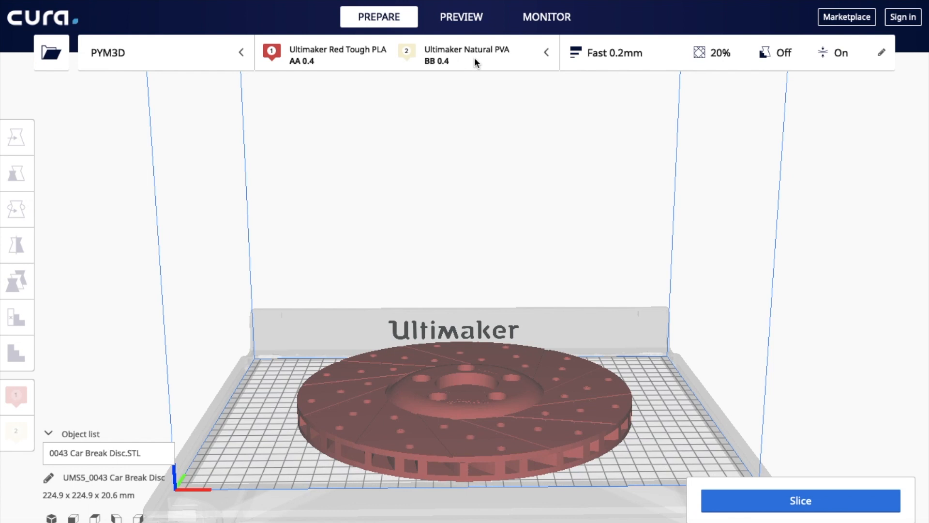
mouse_move(628, 62)
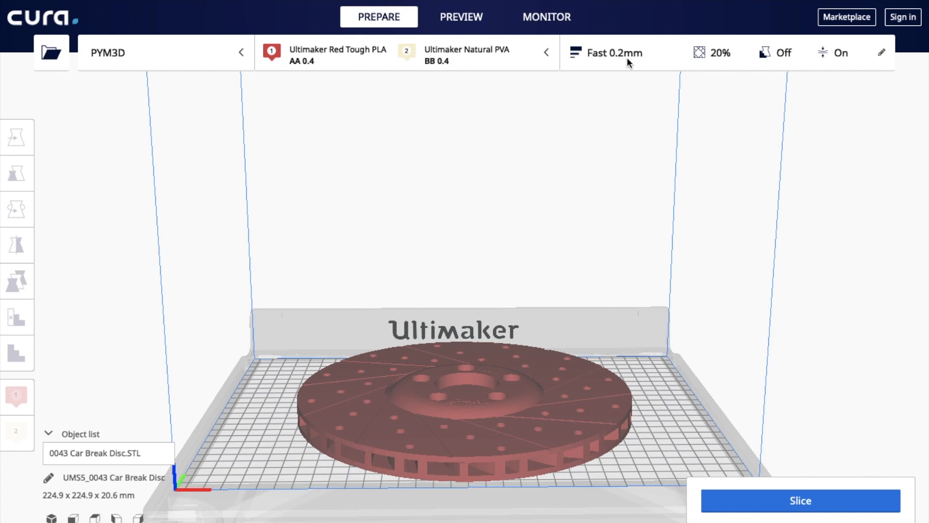
View the recommended print settings briefly, then return to the full custom settings list
click(614, 53)
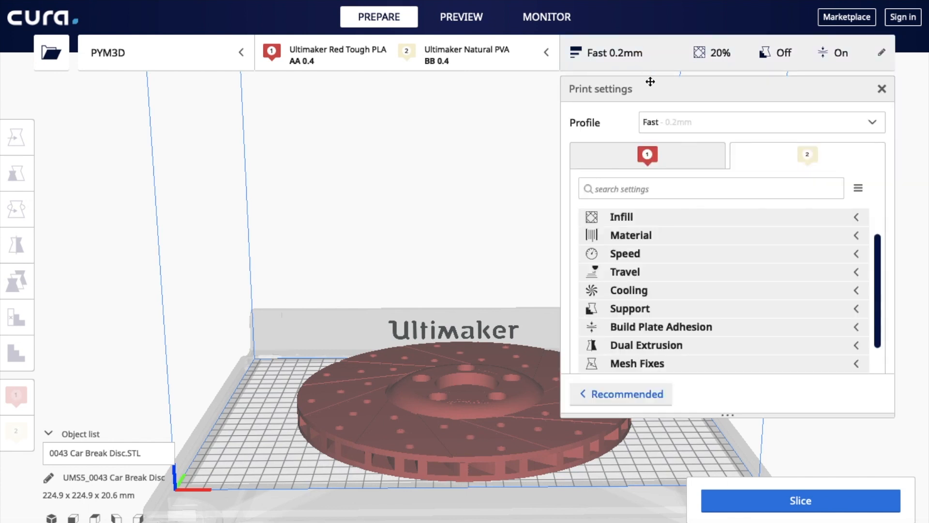
mouse_move(667, 67)
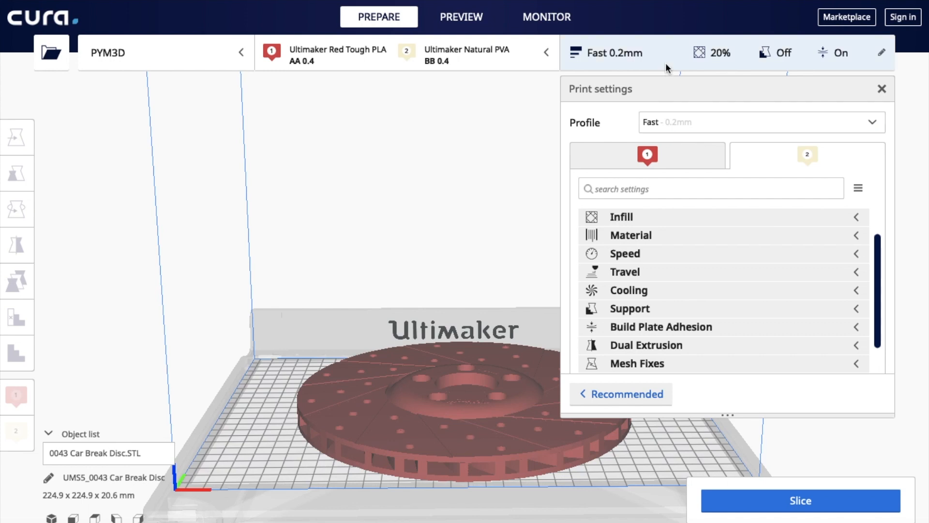
click(620, 394)
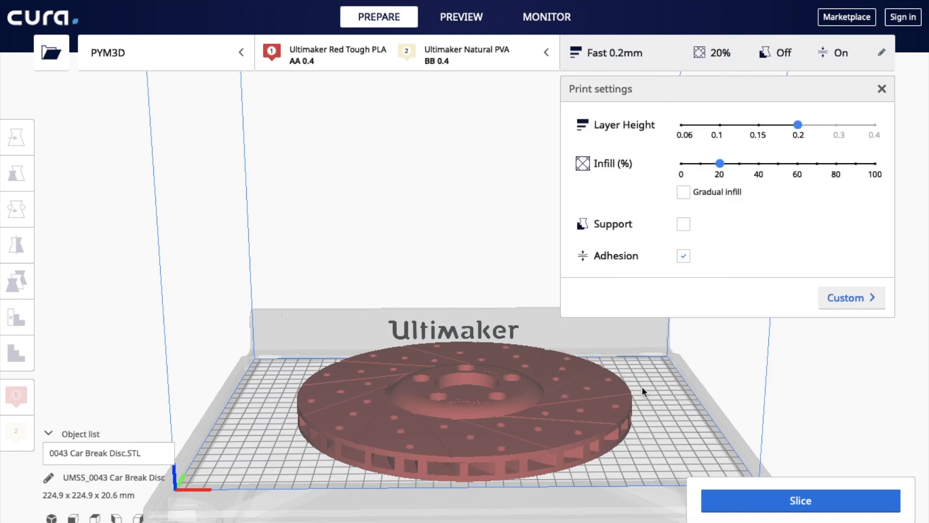
mouse_move(630, 138)
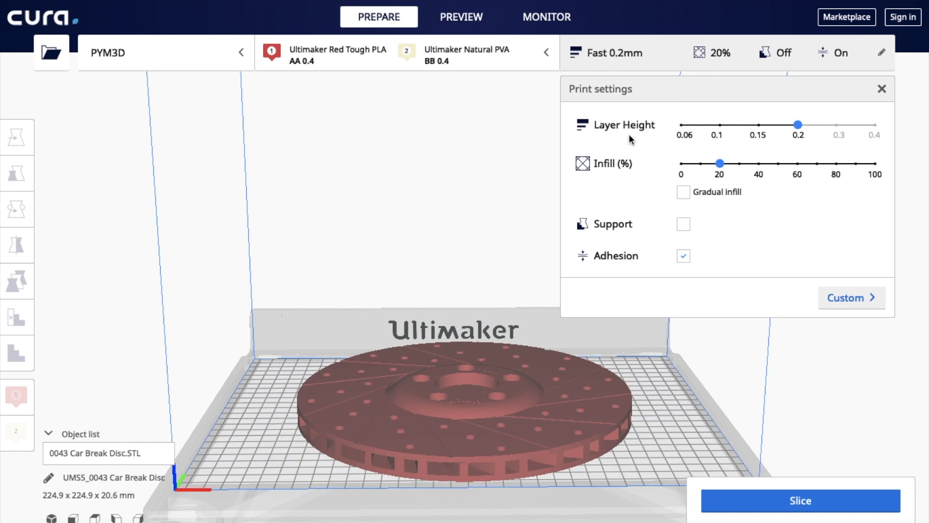
mouse_move(756, 206)
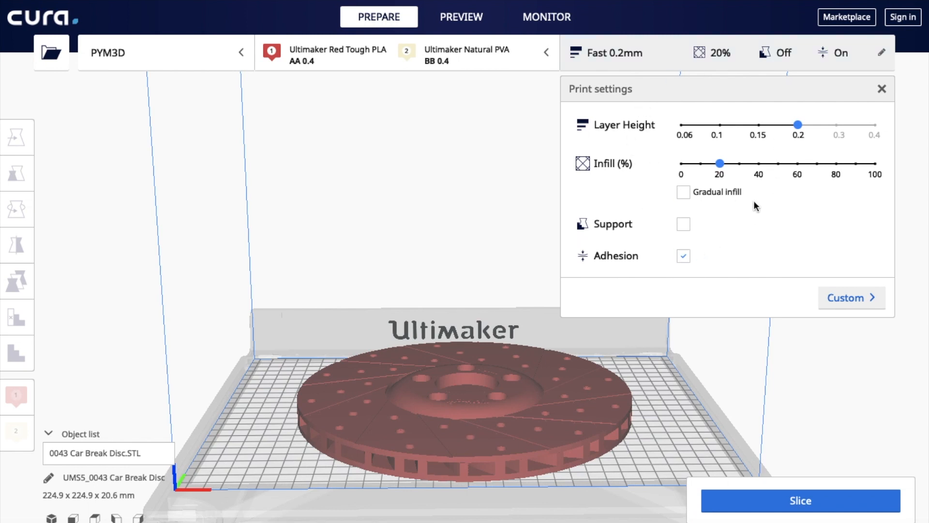
click(851, 297)
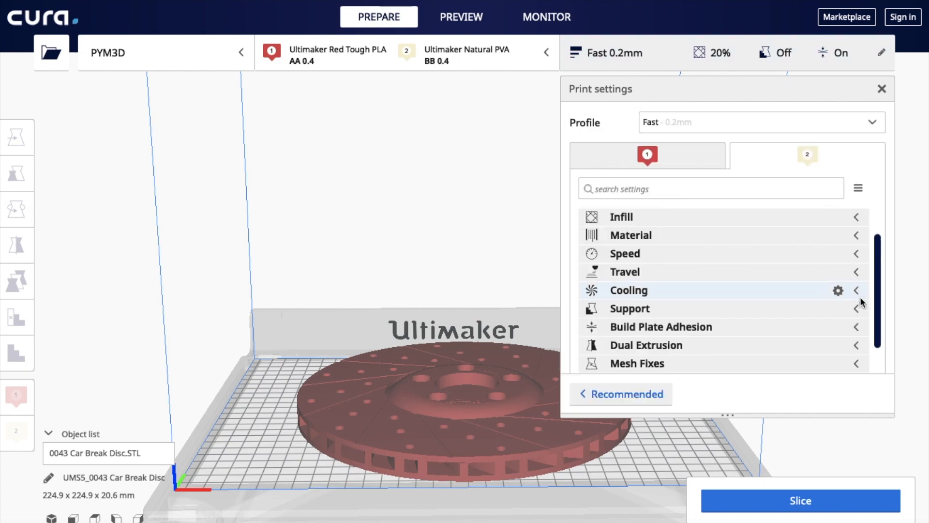
mouse_move(646, 217)
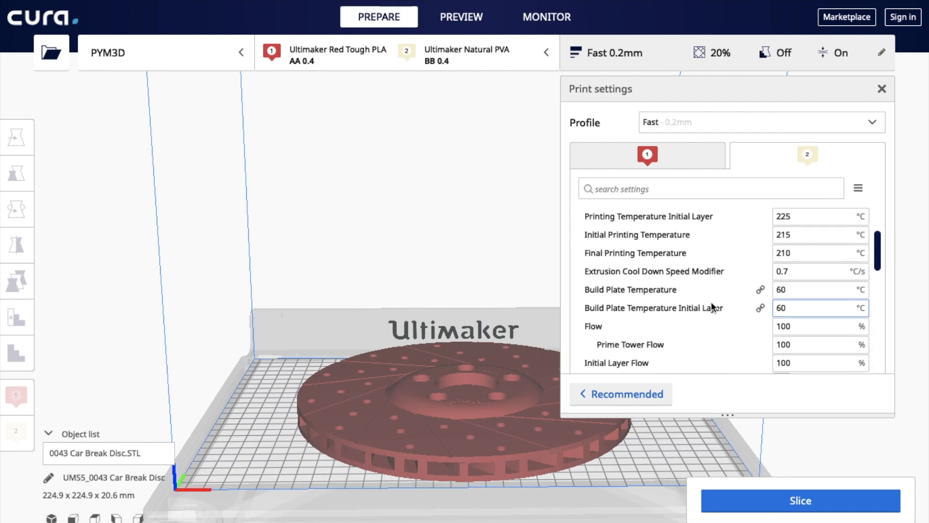
Enable Retract at Layer Change for extruder 2, modifying the Fast profile
scroll(down, 3)
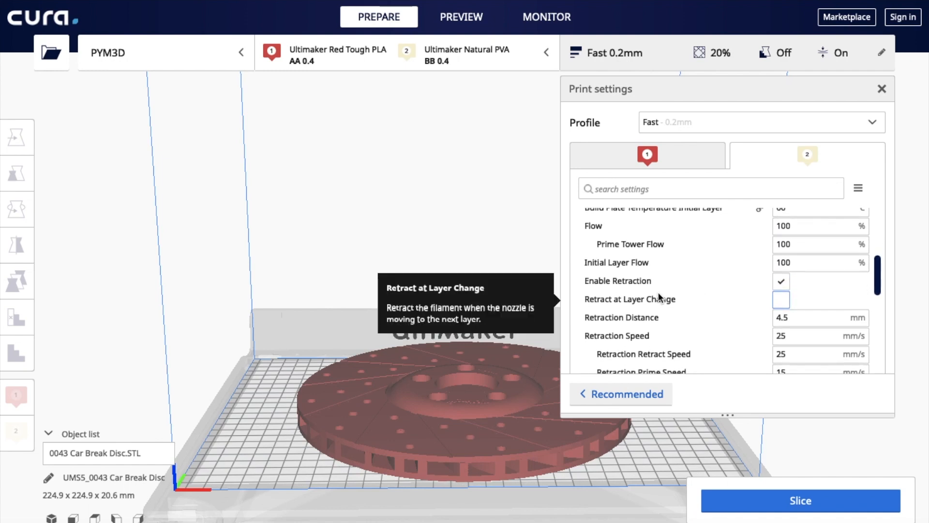
mouse_move(785, 304)
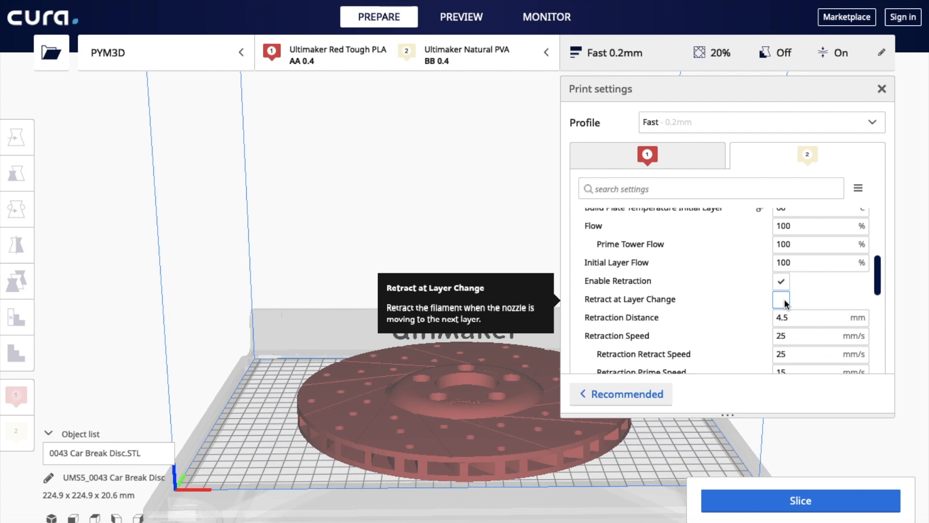
click(781, 299)
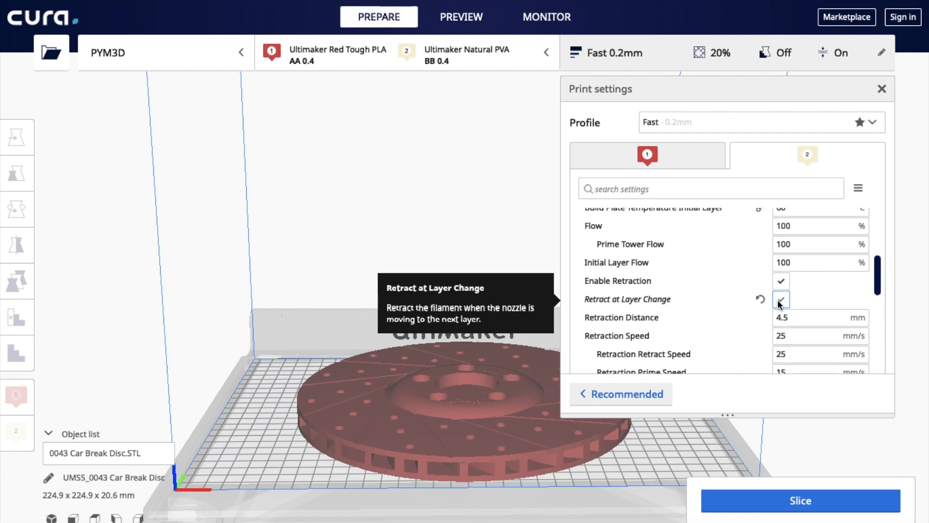
mouse_move(818, 295)
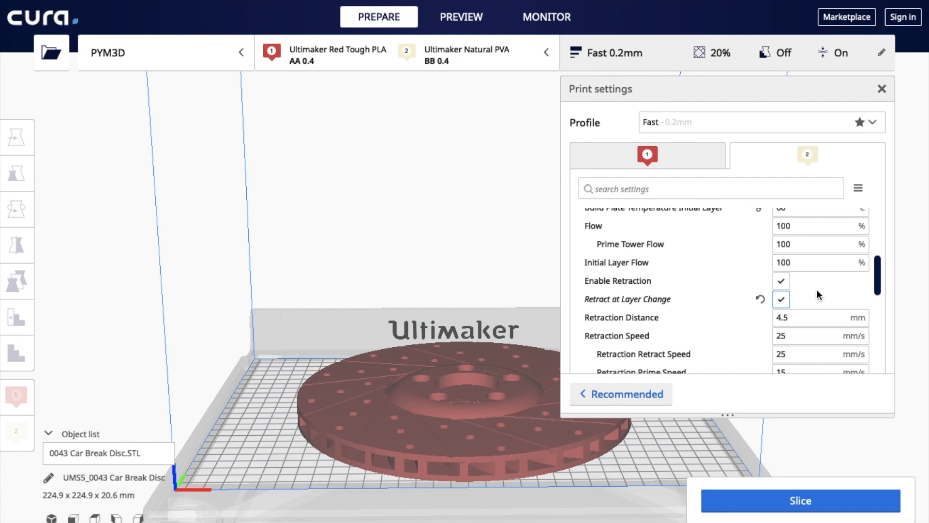
mouse_move(792, 296)
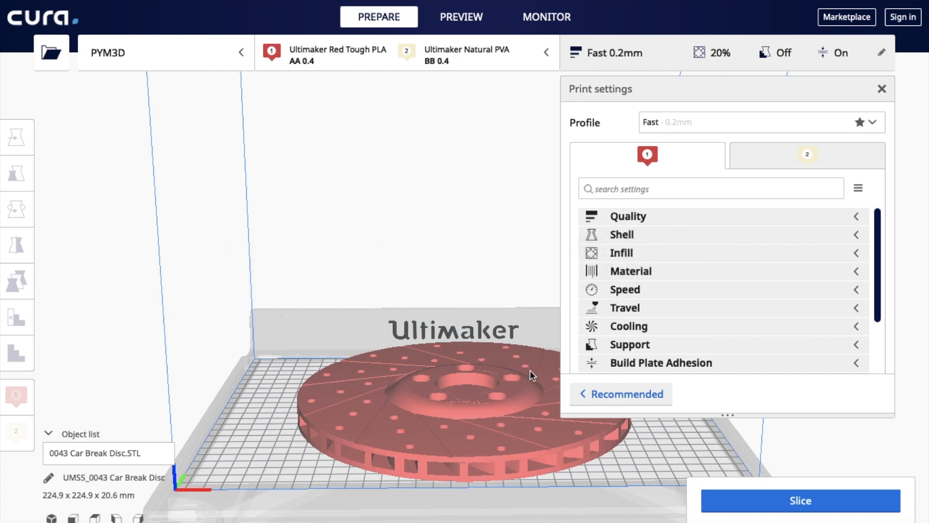
mouse_move(439, 372)
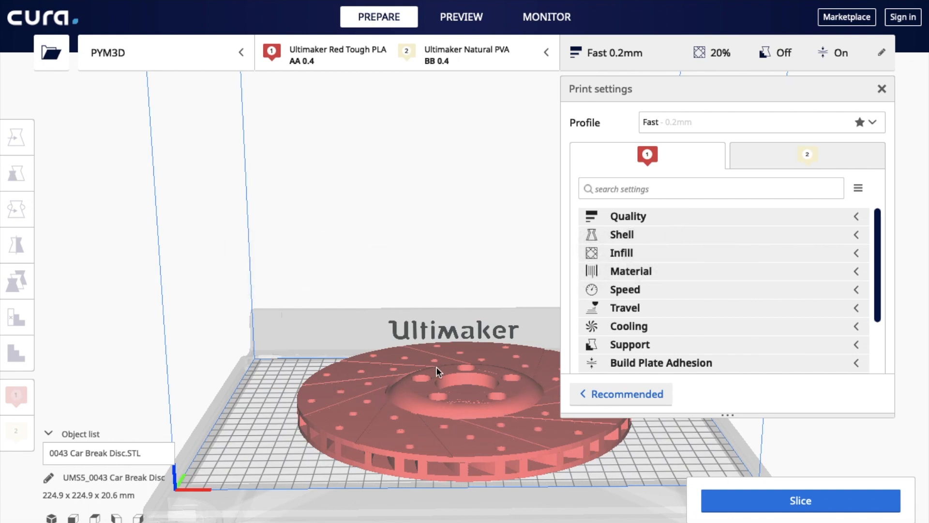
mouse_move(330, 394)
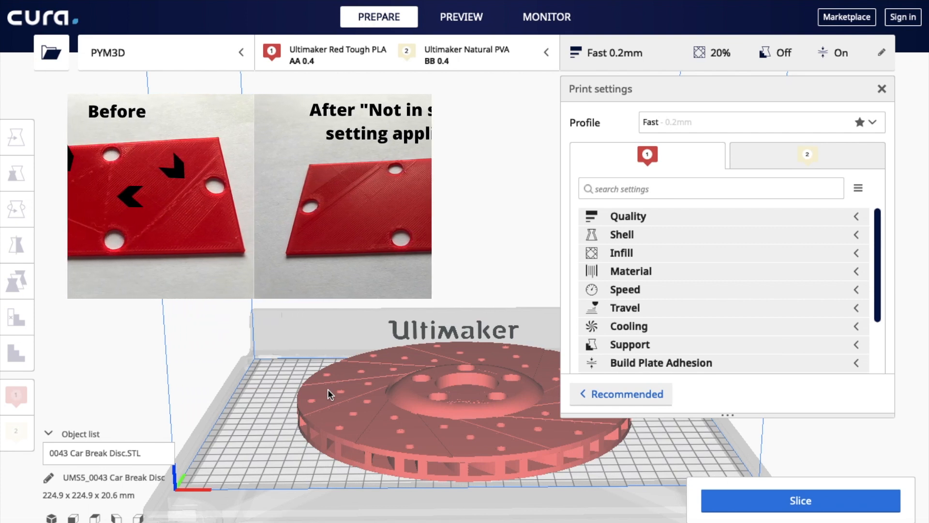
click(679, 189)
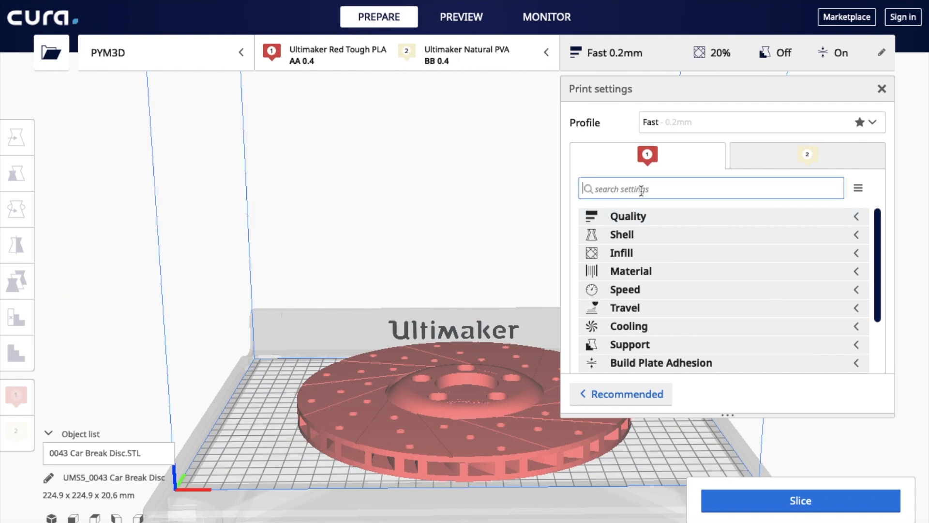
Search 'combing' and set extruder 1's Combing Mode to Not in Skin
text(combin)
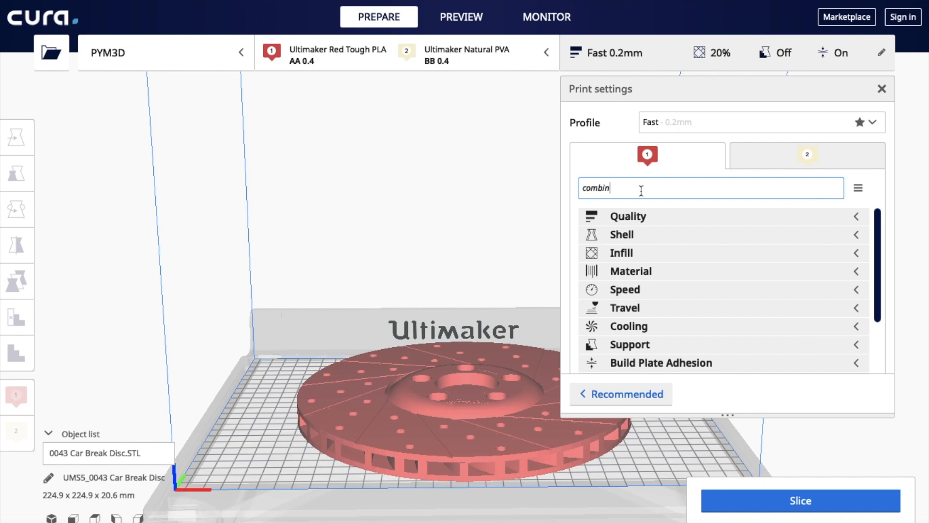
text(g)
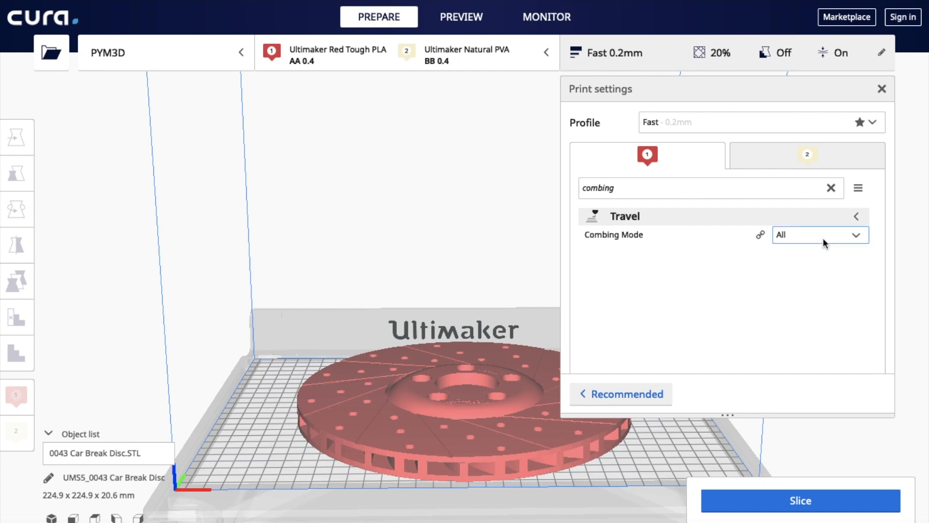
click(819, 235)
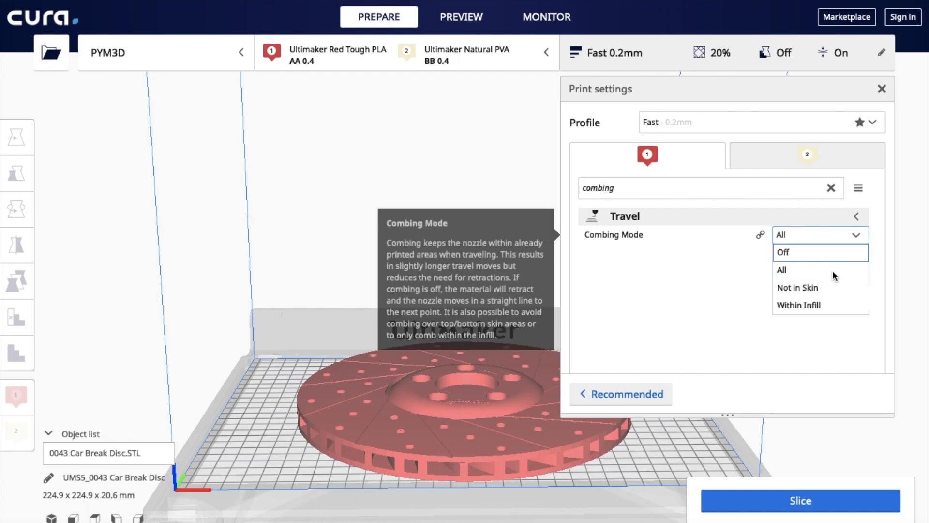
click(796, 287)
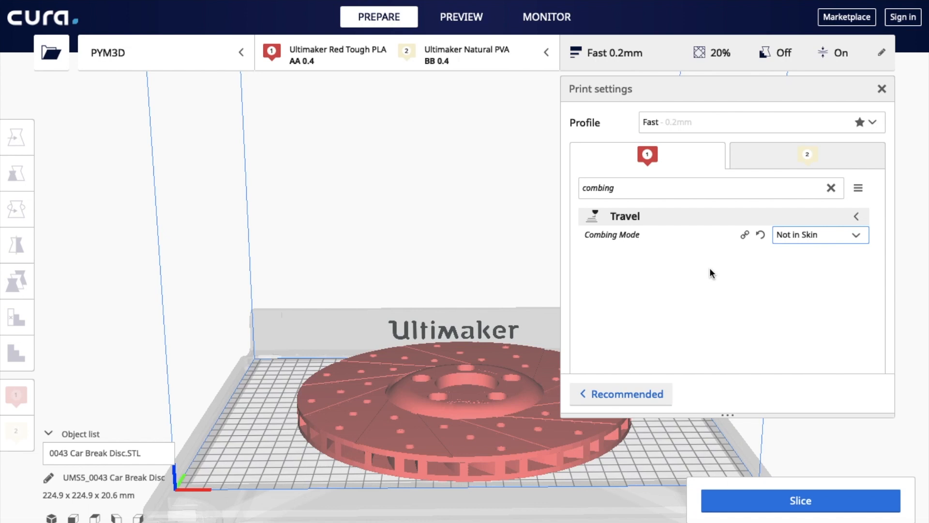
Clear the settings search and expand the Support category showing Generate Support unchecked
click(831, 187)
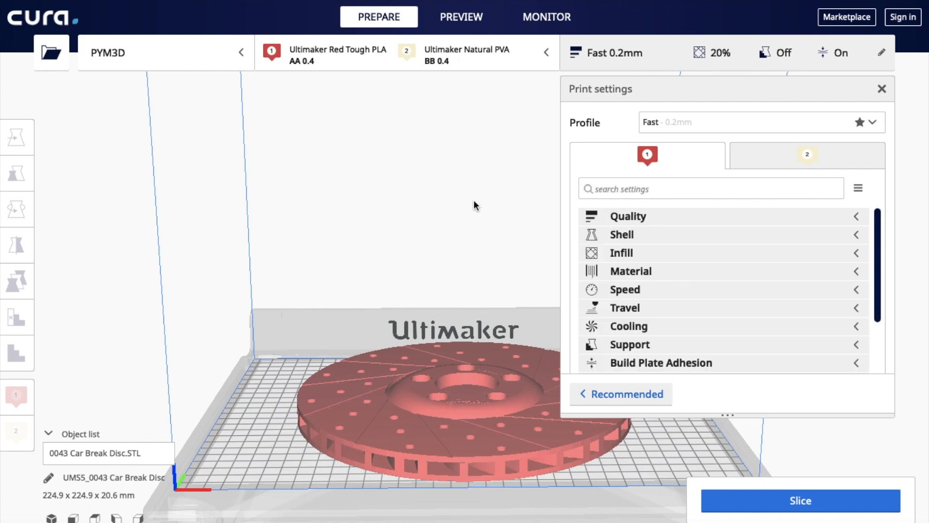
mouse_move(636, 230)
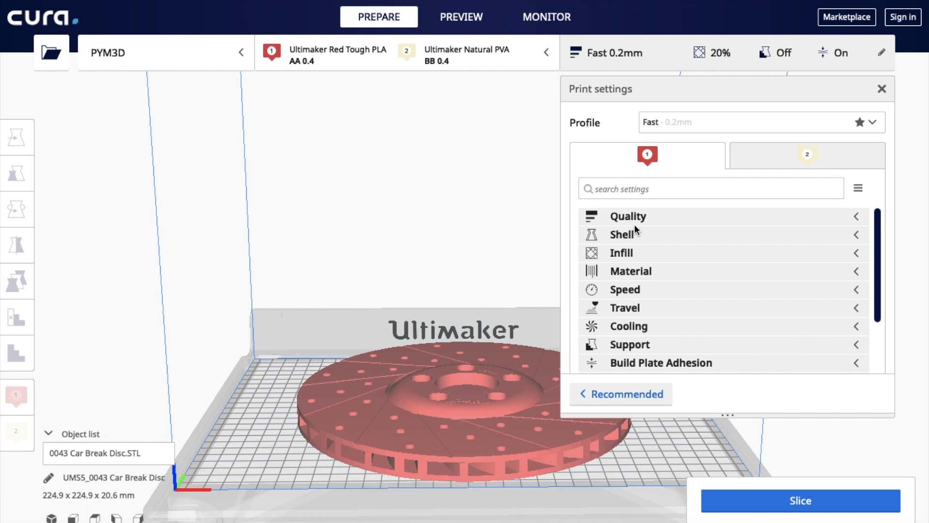
mouse_move(645, 253)
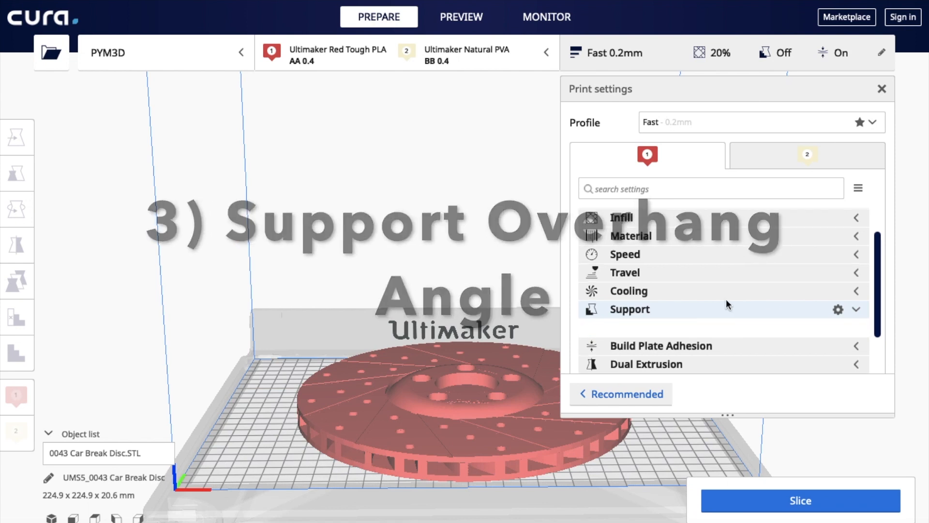
click(629, 309)
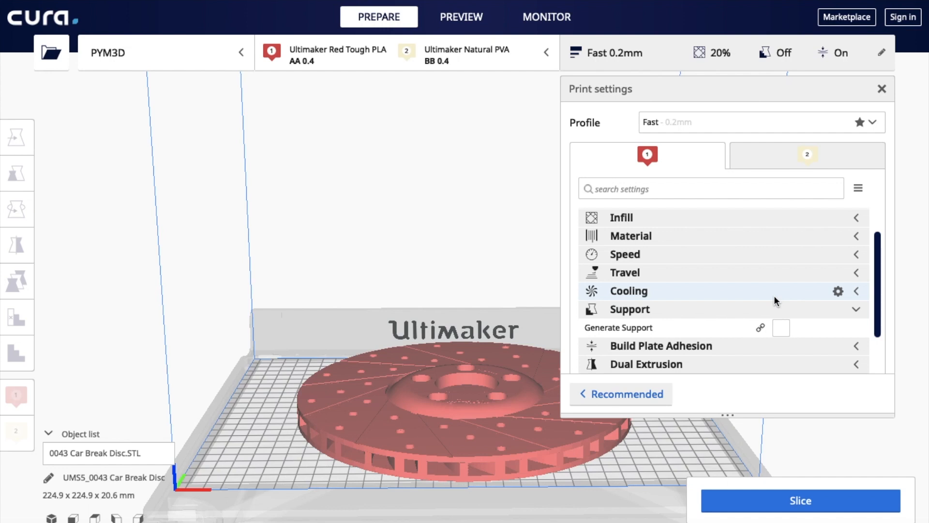
mouse_move(782, 300)
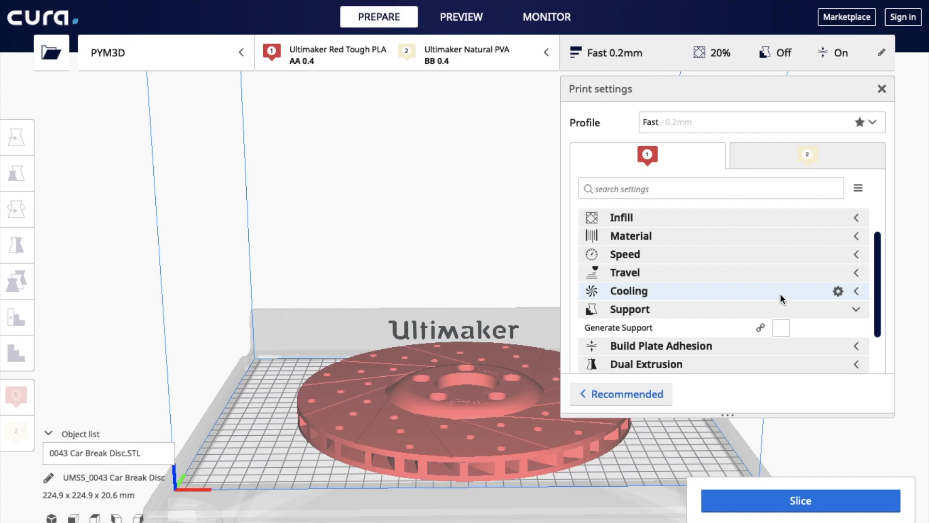
mouse_move(838, 311)
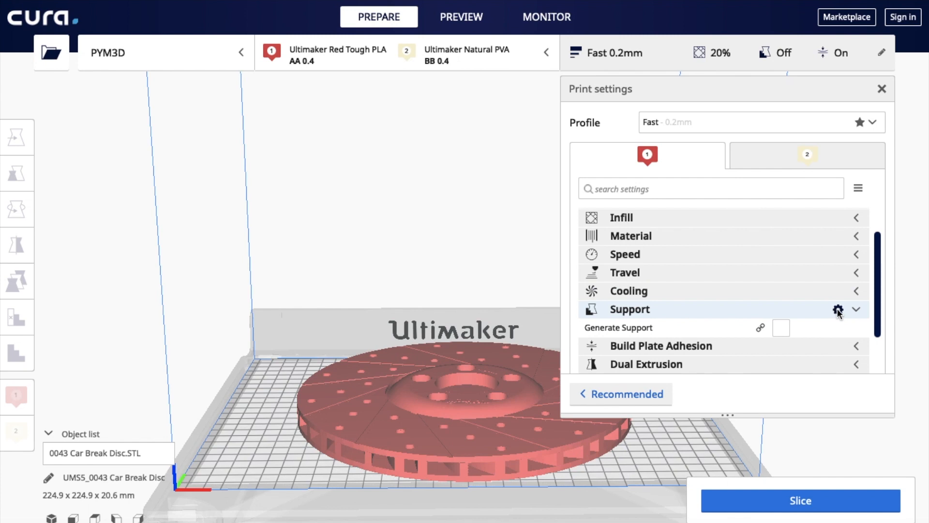
mouse_move(658, 312)
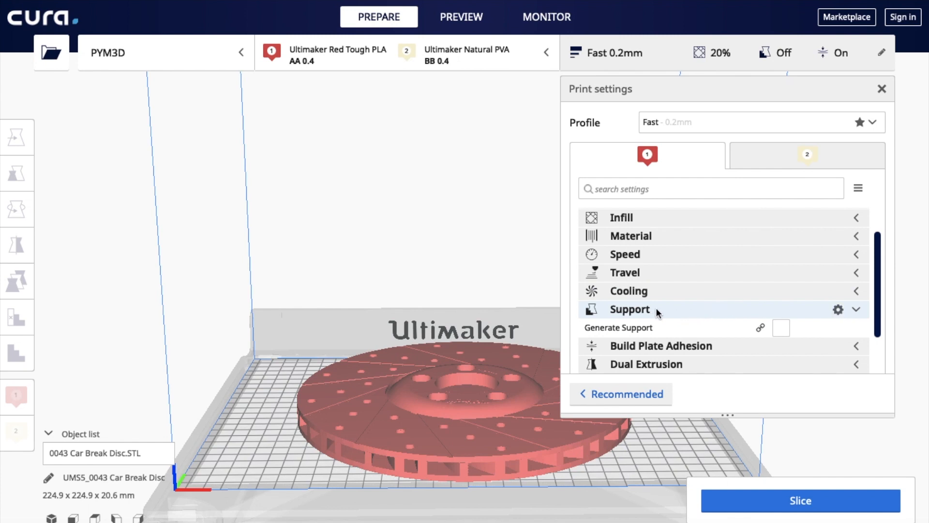
Show Setting Visibility for the Support category, scrolling to Support Overhang Angle
click(838, 308)
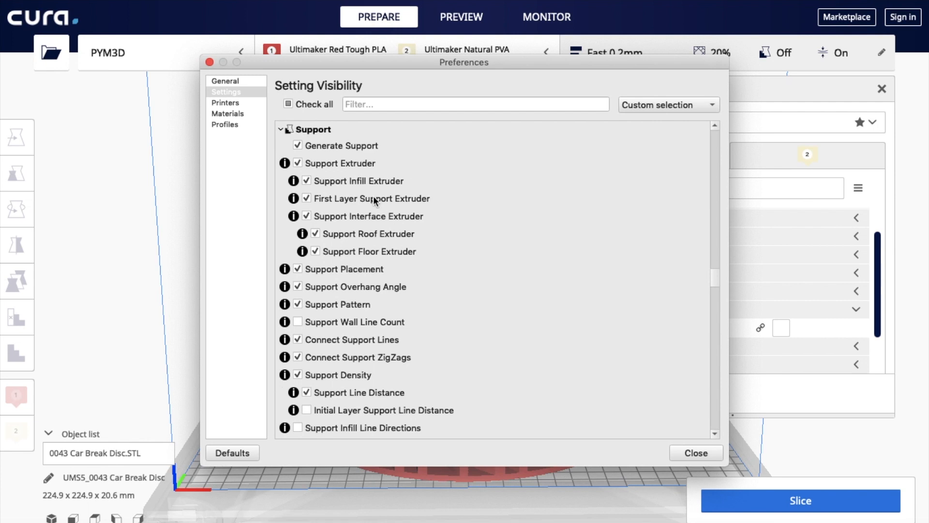
scroll(down, 3)
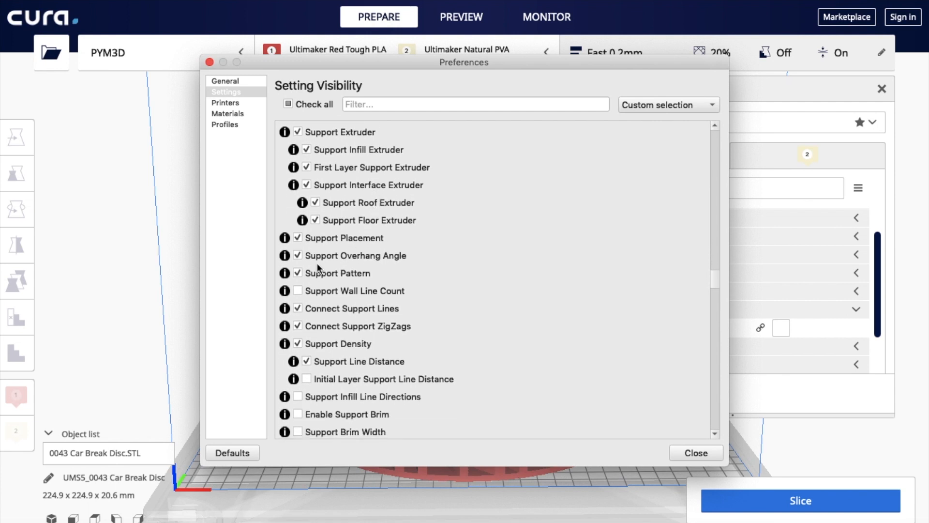
mouse_move(358, 261)
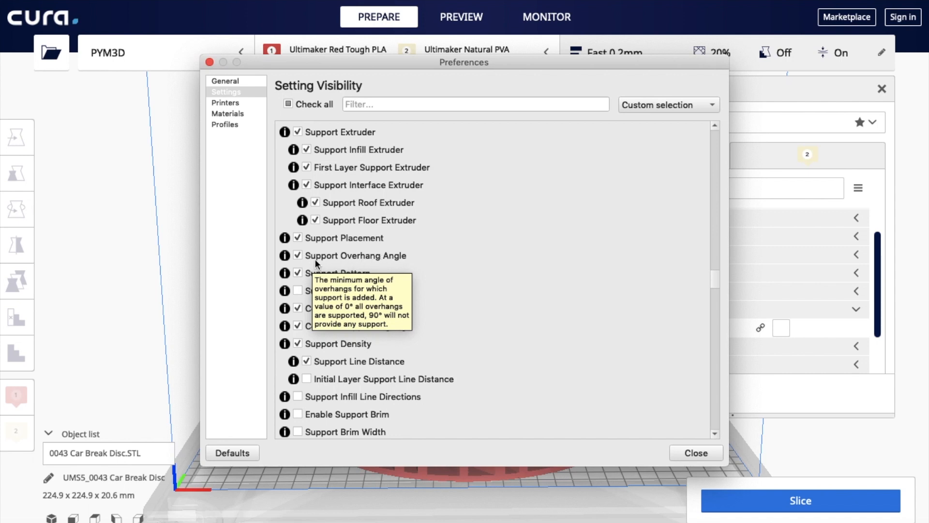
mouse_move(706, 452)
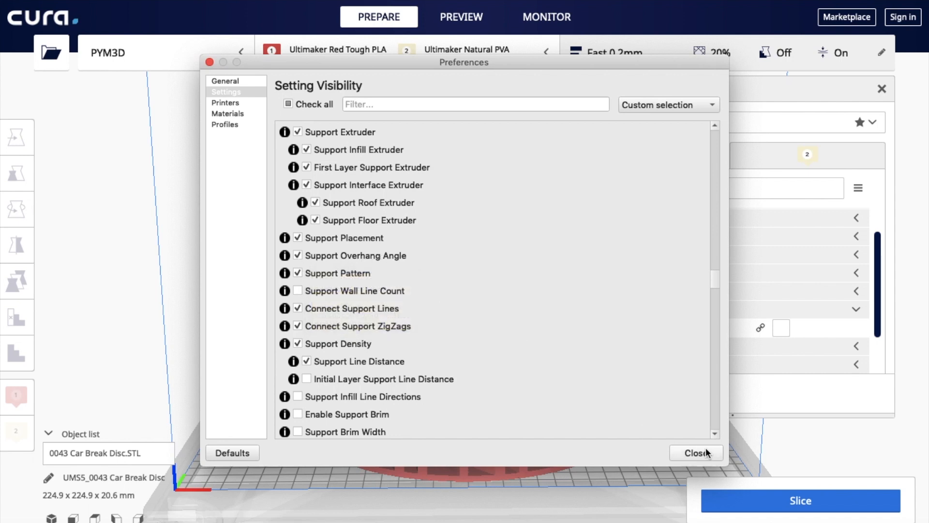
Close Preferences, enable Generate Support and edit the Support Overhang Angle shown at 60°
click(696, 453)
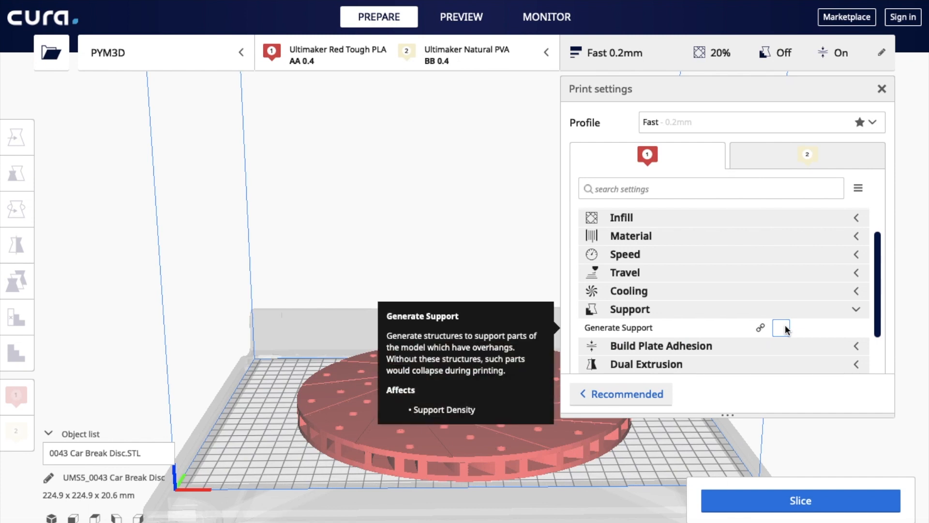
click(781, 329)
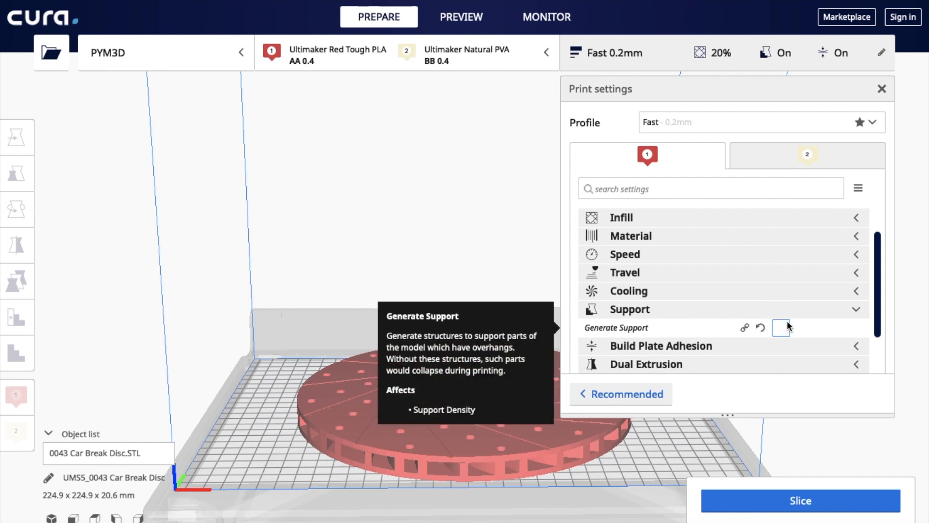
click(781, 327)
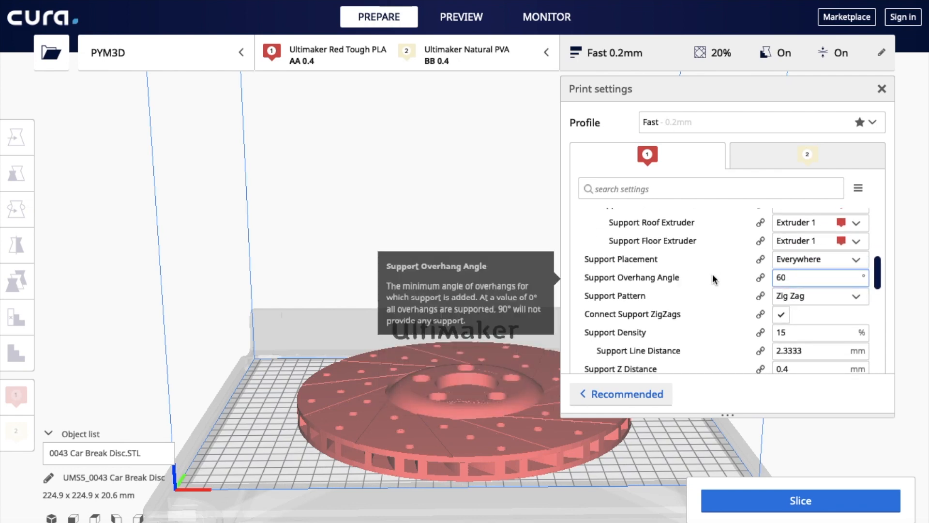
click(819, 278)
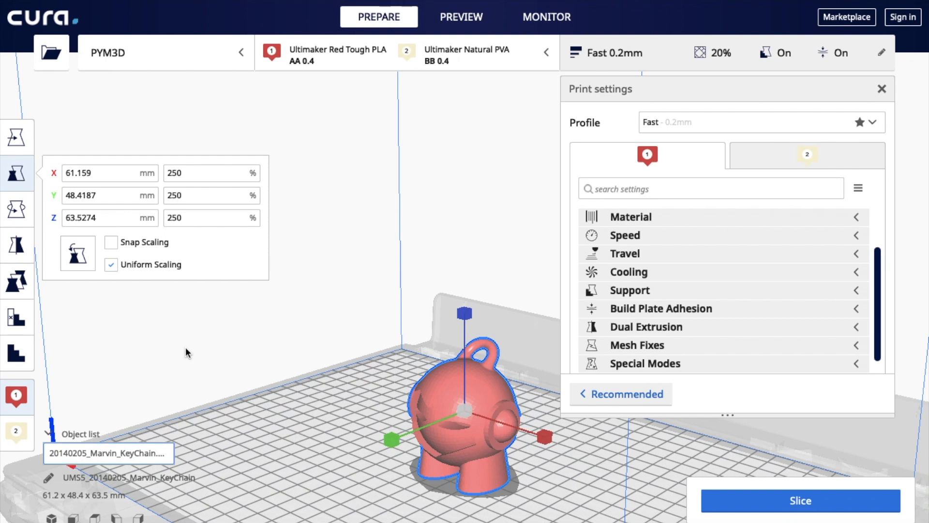
mouse_move(18, 320)
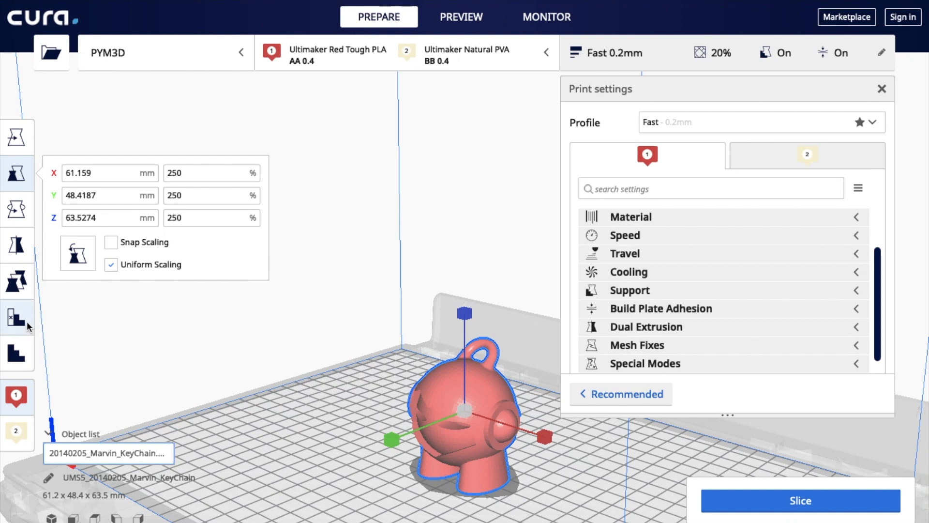
mouse_move(17, 318)
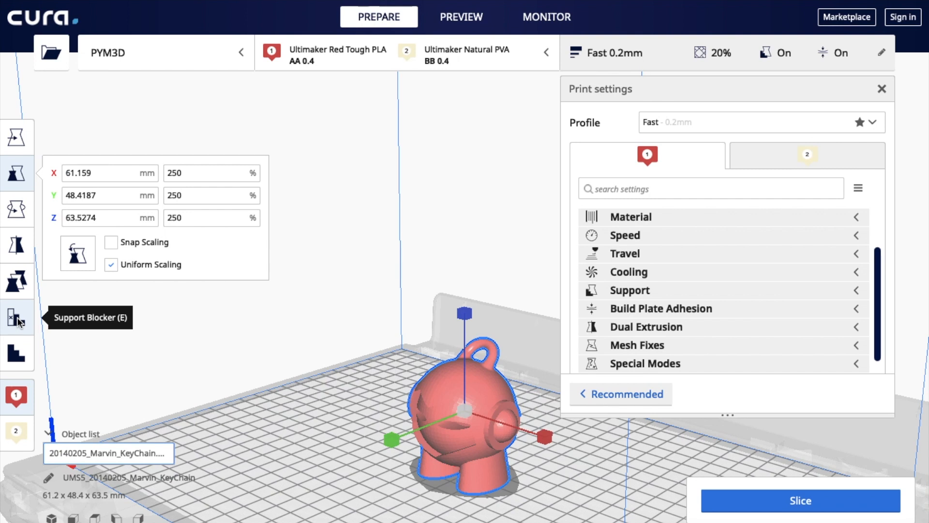
mouse_move(463, 408)
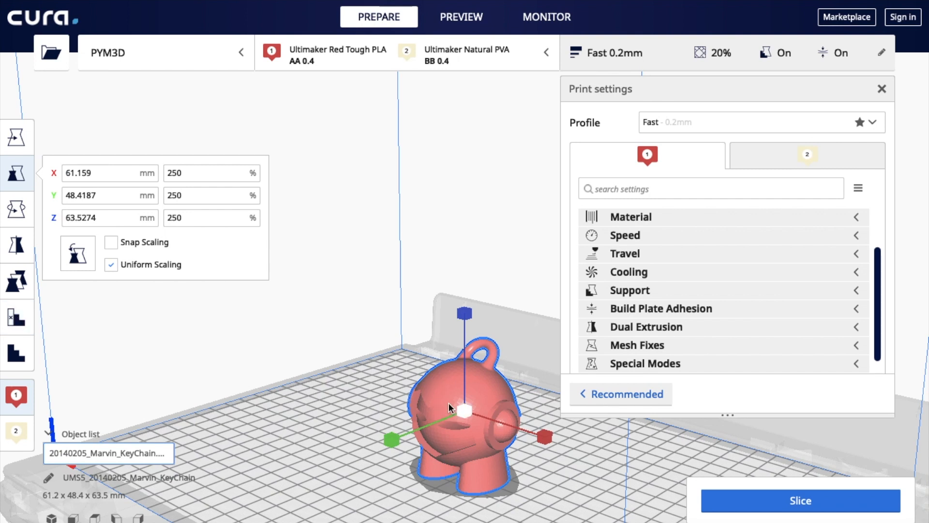
mouse_move(17, 318)
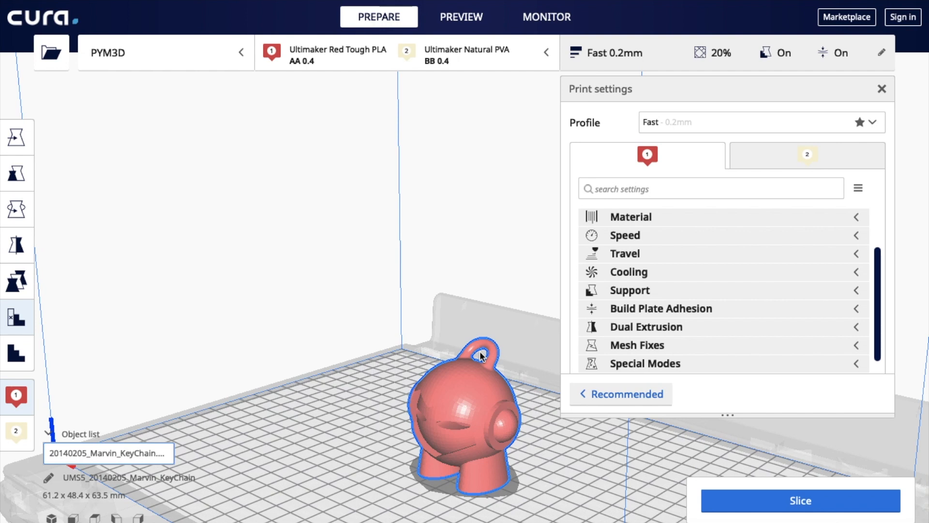
mouse_move(456, 477)
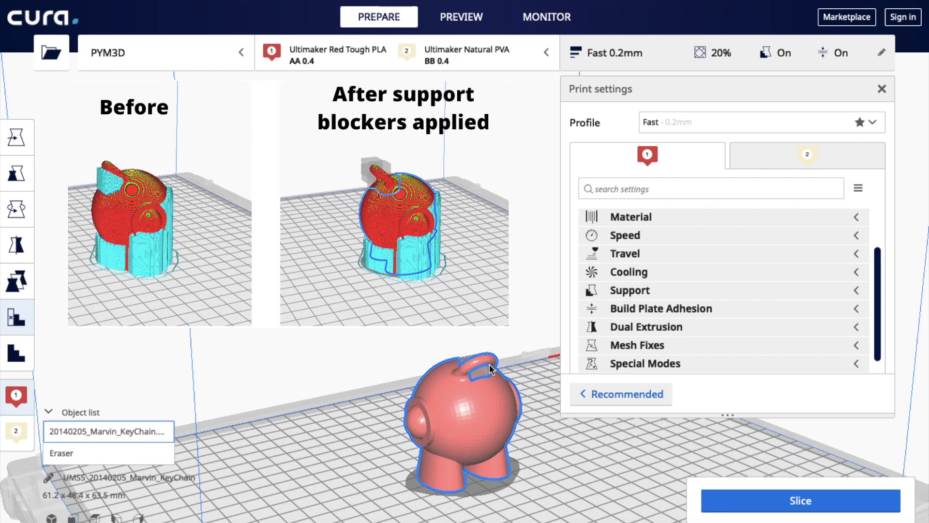
Add a second support blocker to the keychain model and reselect the model
click(489, 368)
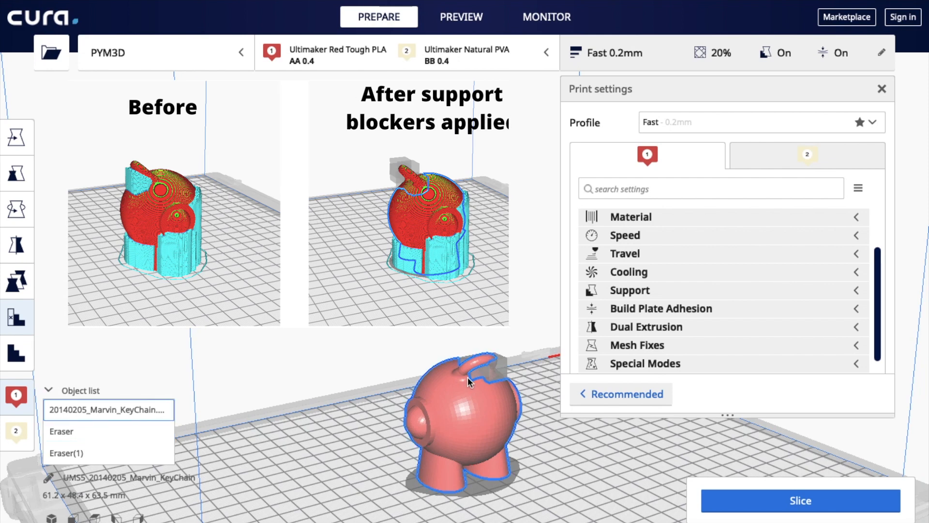
click(472, 382)
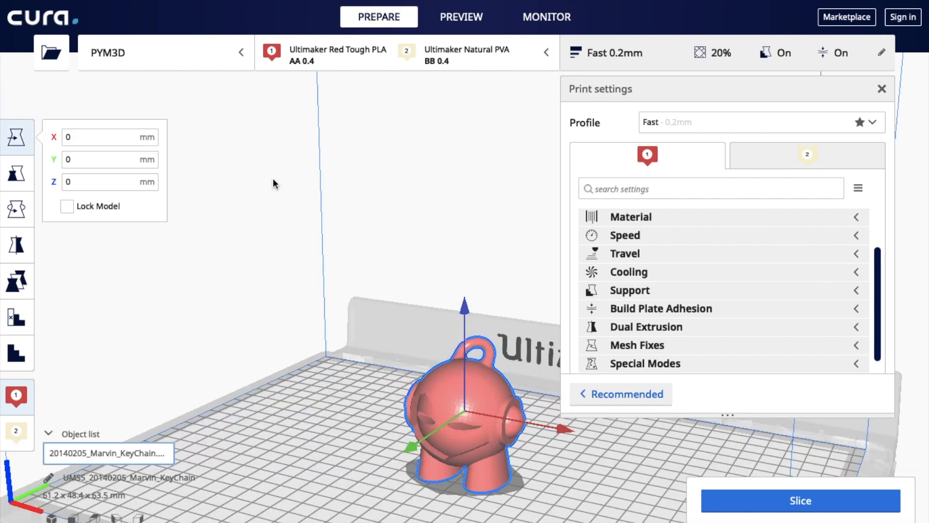
mouse_move(598, 314)
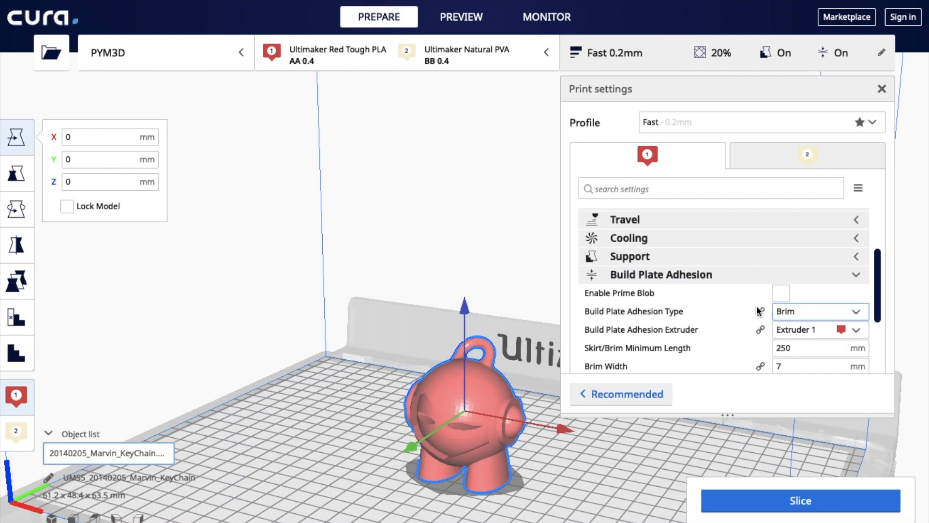
mouse_move(819, 329)
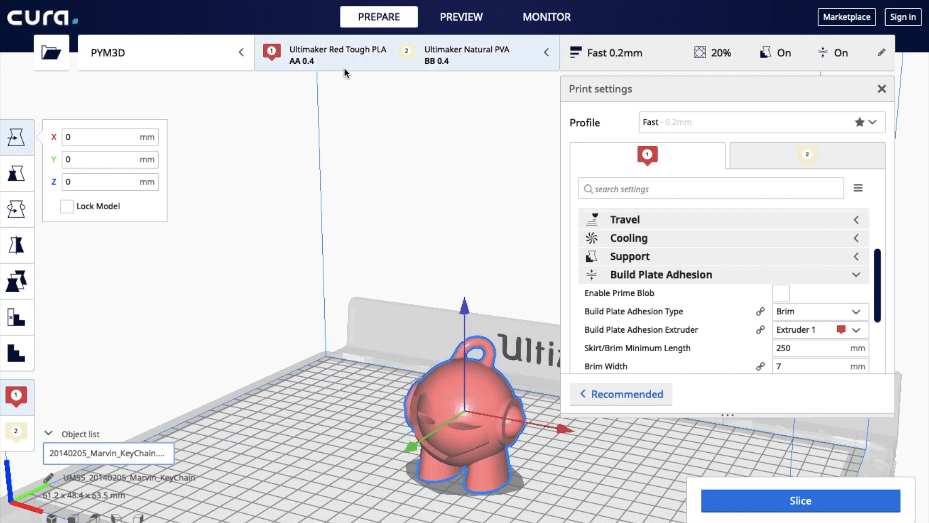
mouse_move(480, 424)
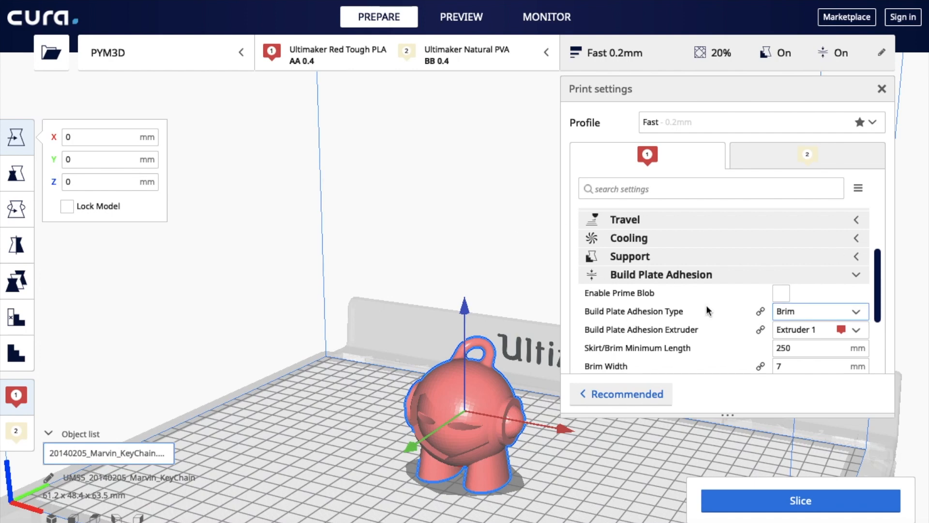
Set the Build Plate Adhesion Extruder to Extruder 2 for the brim
click(857, 329)
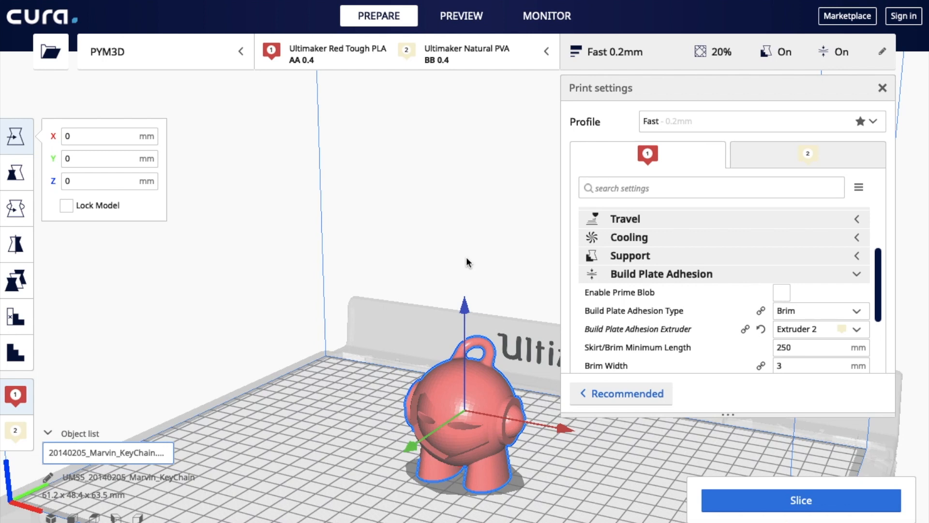
mouse_move(626, 33)
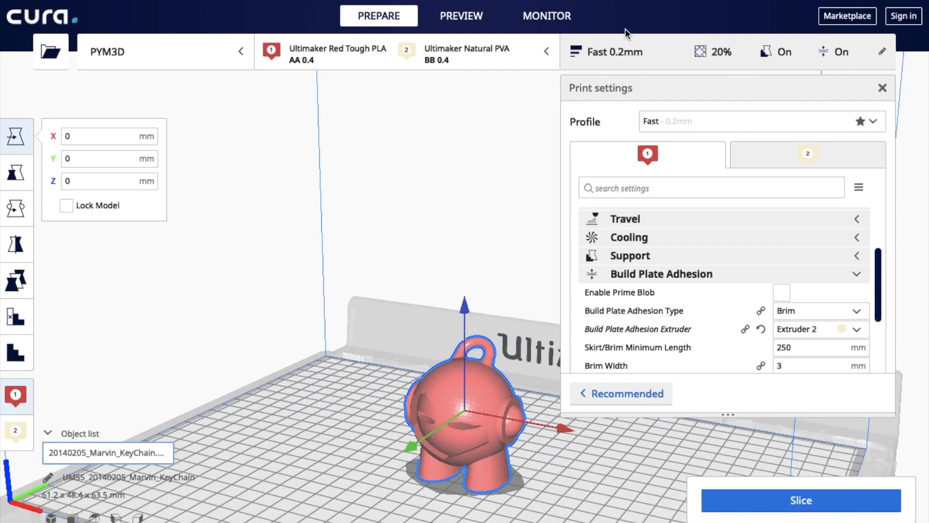